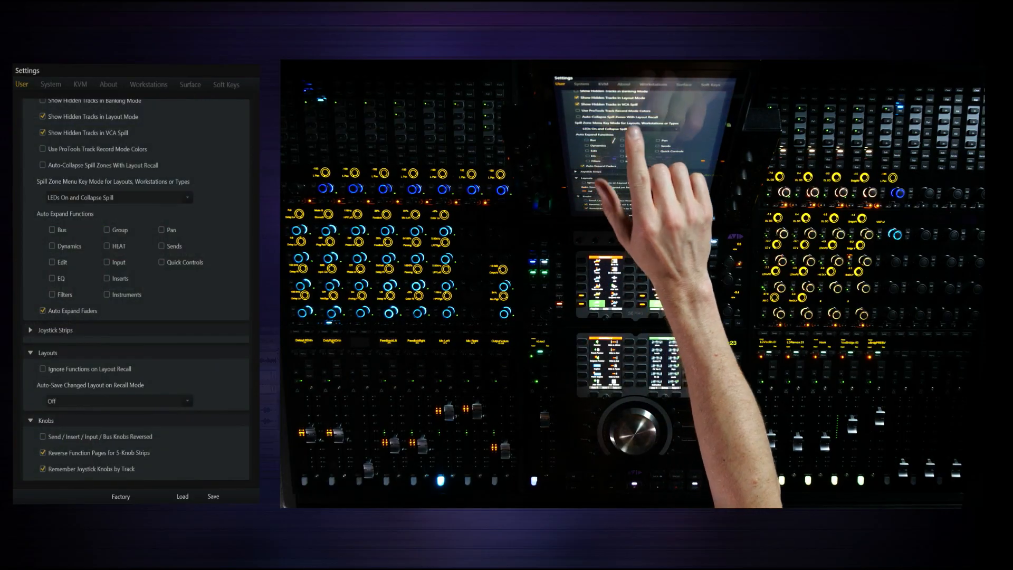
Show the System settings' General Preferences with auto-load options for layouts, spill zones and fader states.
click(50, 84)
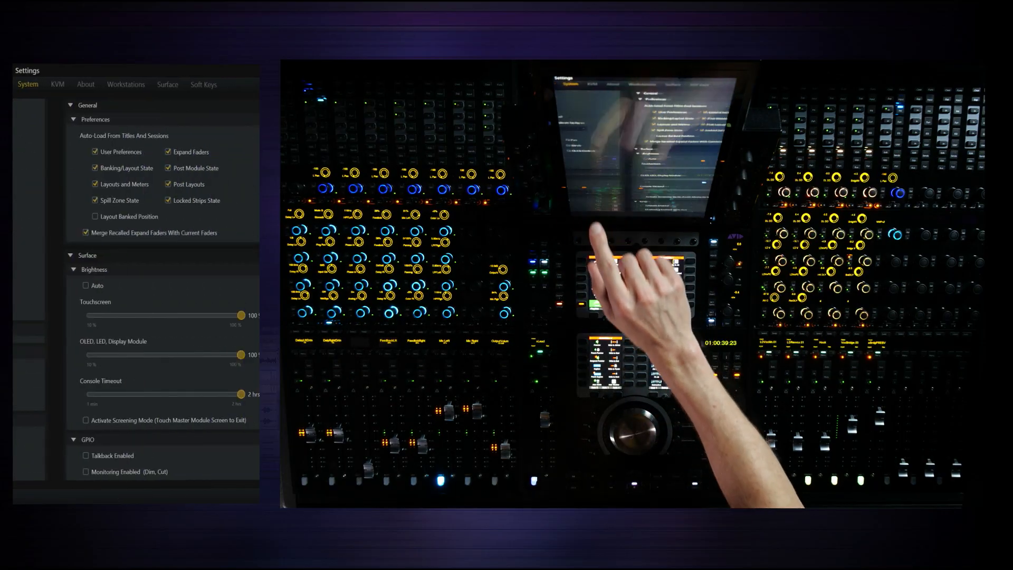